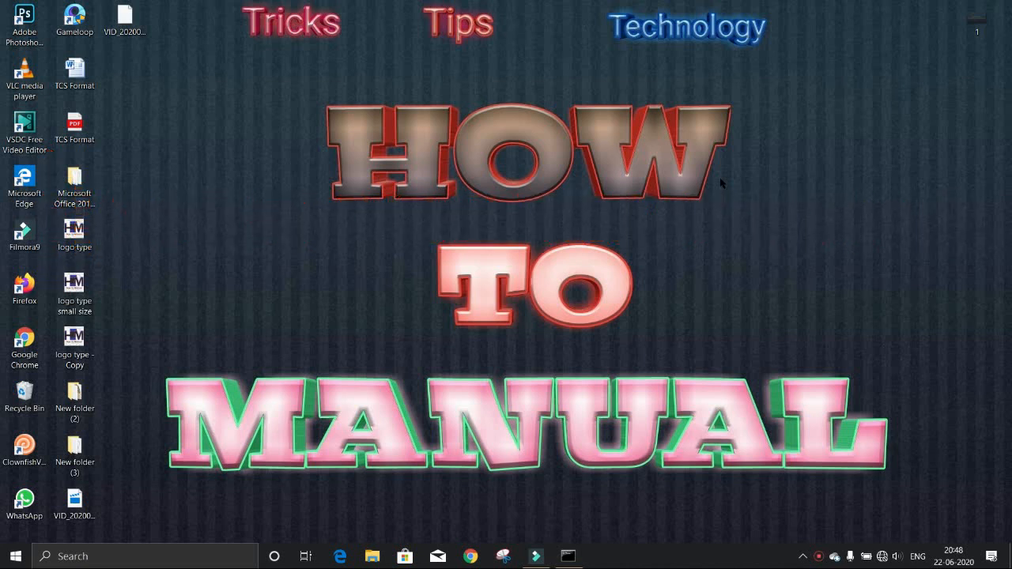
mouse_move(410, 450)
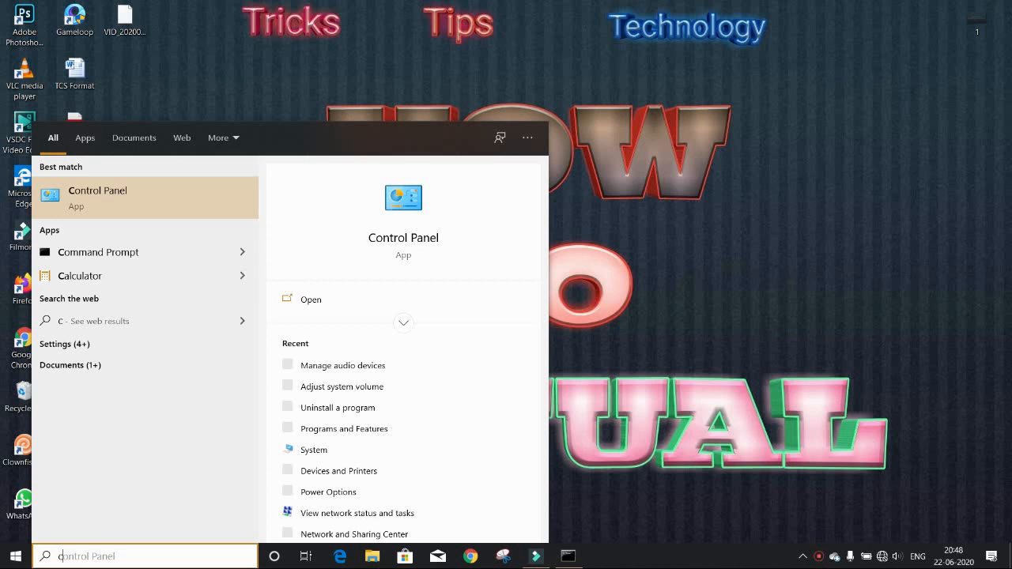
type("cmd")
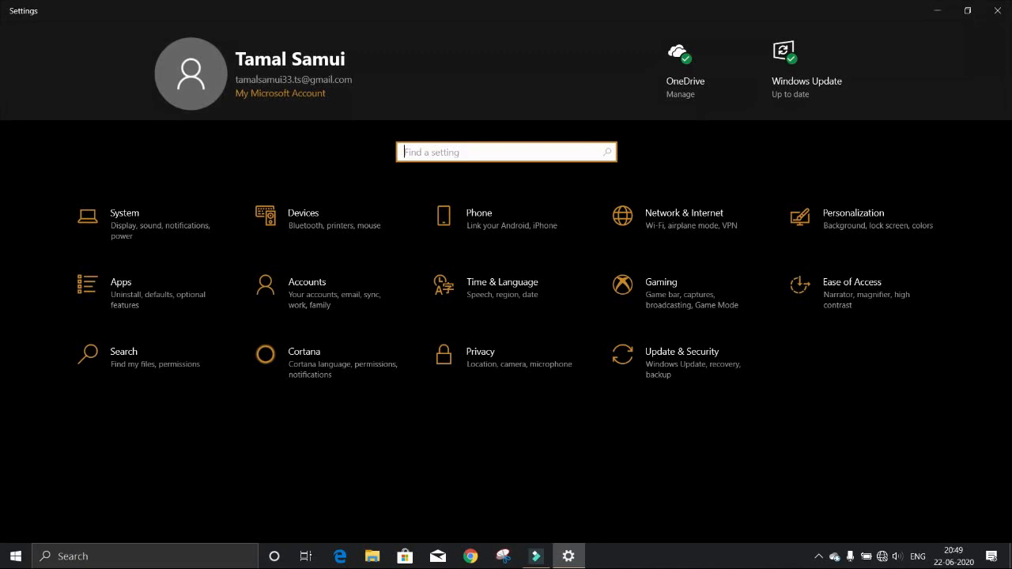
Step: Go to Update & Security and choose the Recovery page
left_click(682, 352)
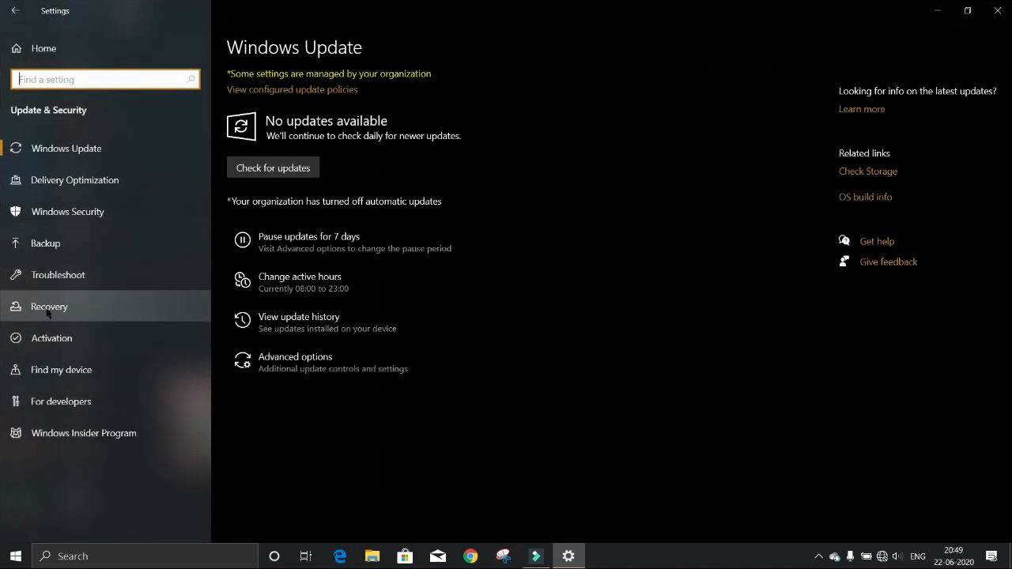
left_click(49, 306)
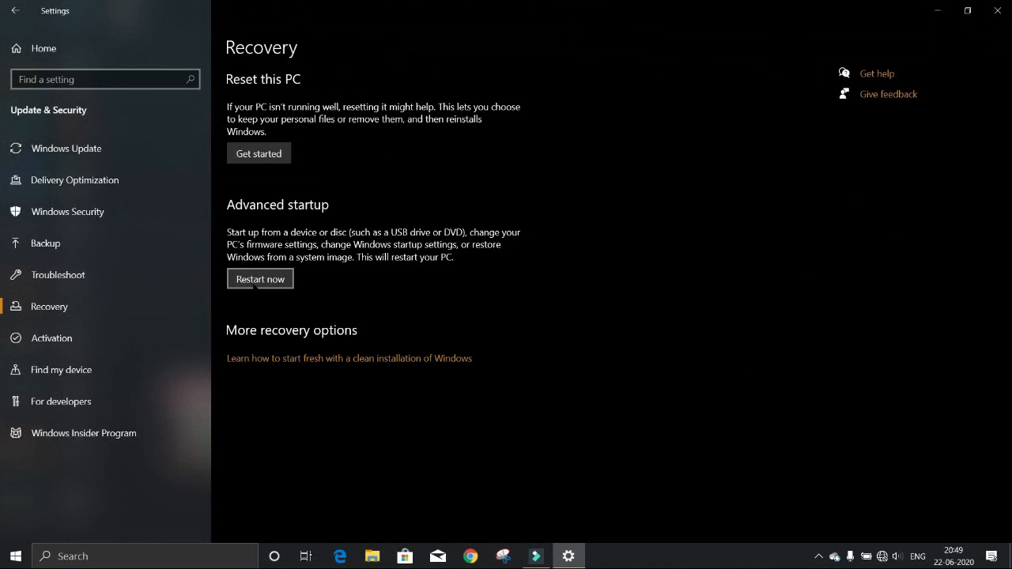
mouse_move(255, 285)
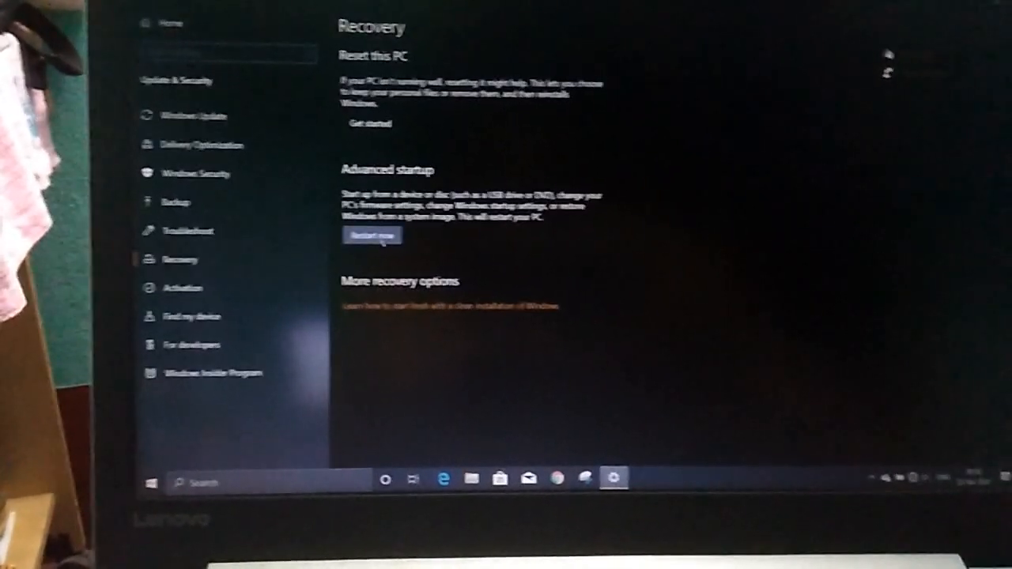
Step: Restart the PC now from the Advanced startup option
left_click(372, 235)
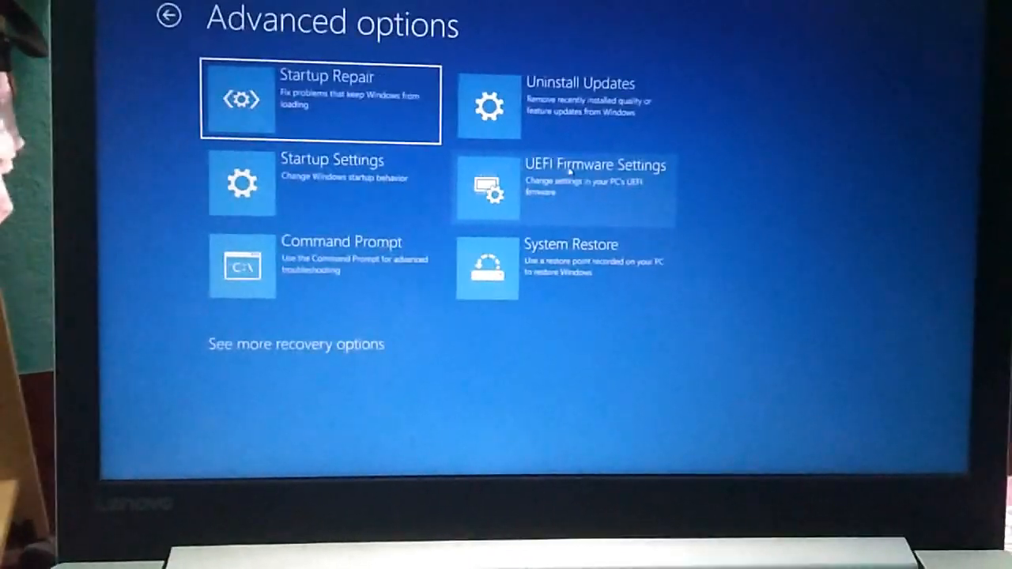
Step: Choose UEFI Firmware Settings in Advanced options and restart into the BIOS
left_click(564, 188)
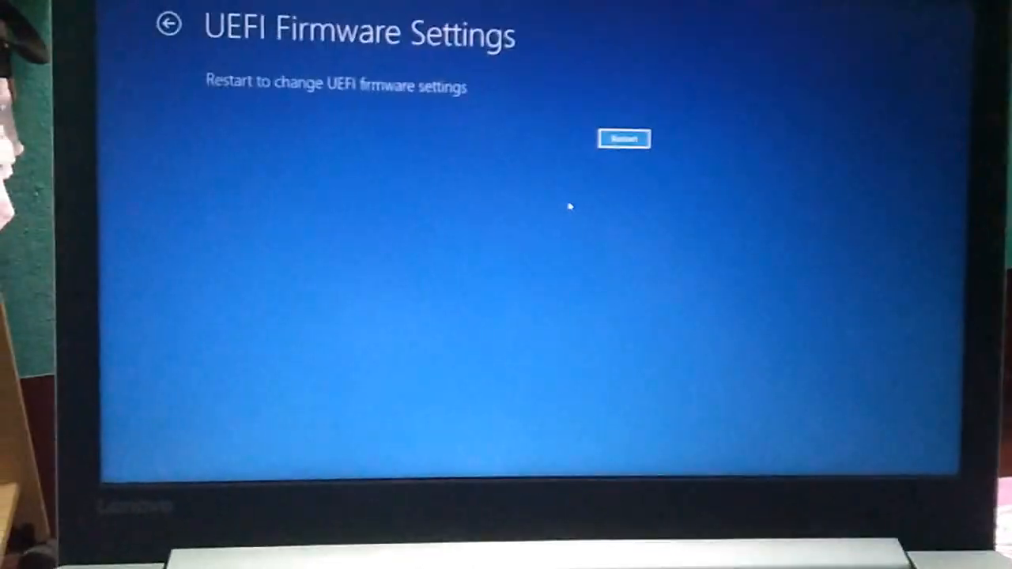
left_click(625, 139)
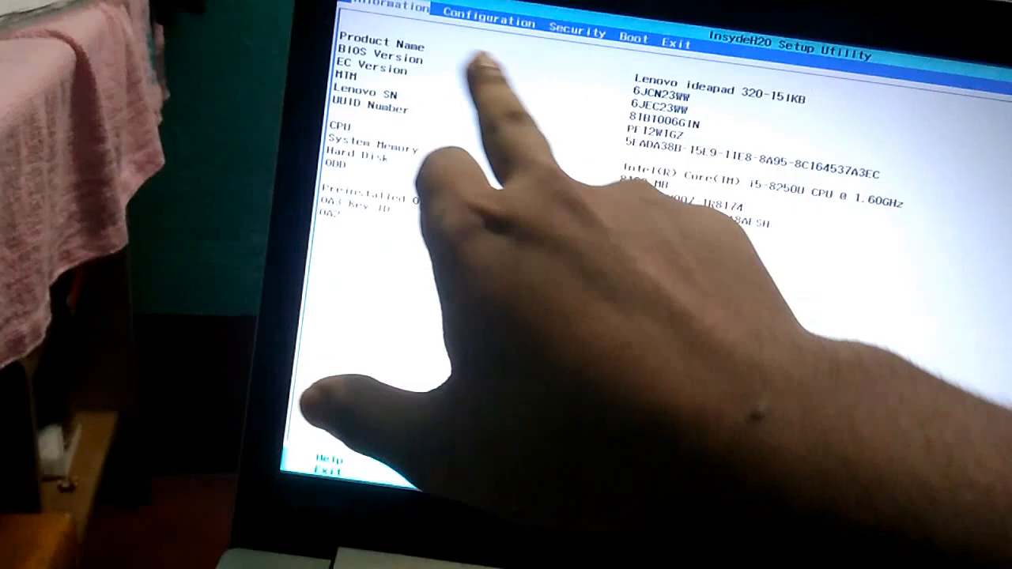
Step: Enable Intel Virtual Technology on the Configuration page, then request save-and-exit with F10
left_click(491, 22)
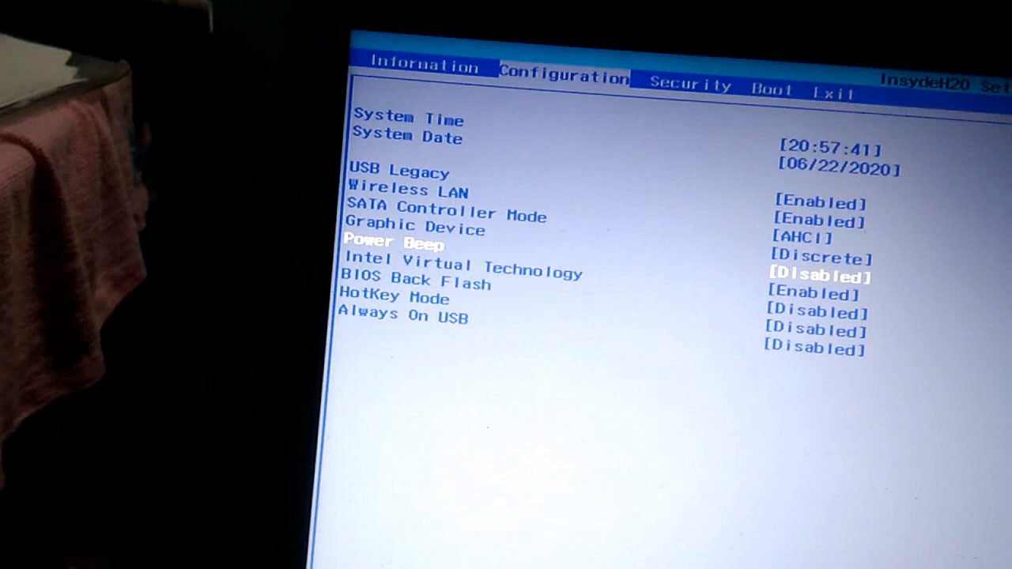
key("Down")
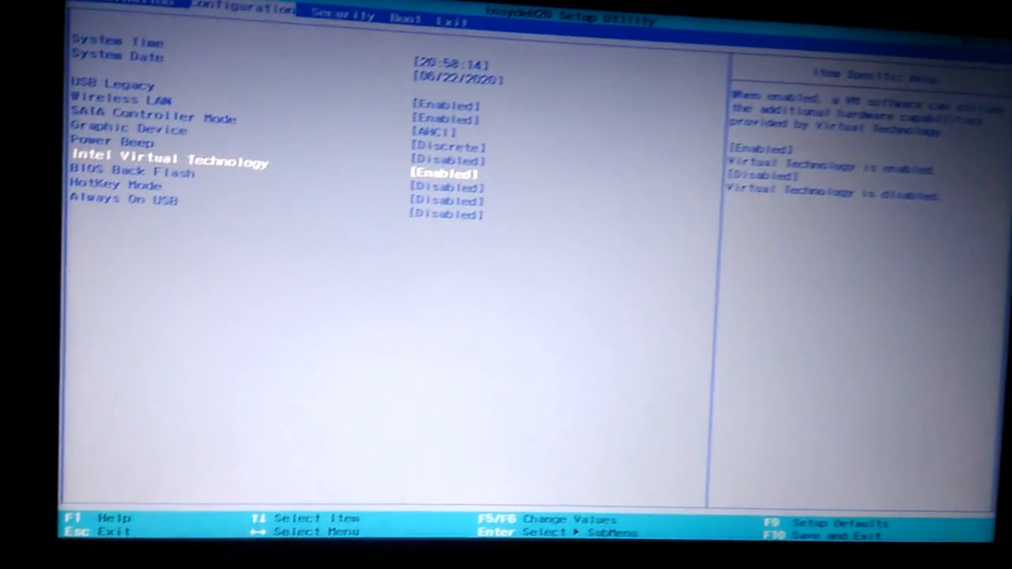
key("F10")
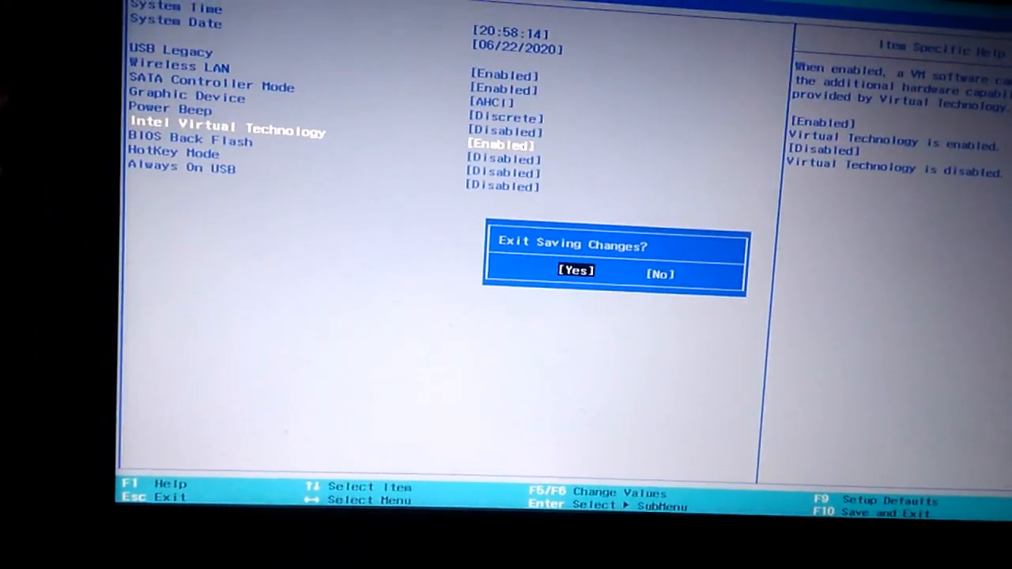